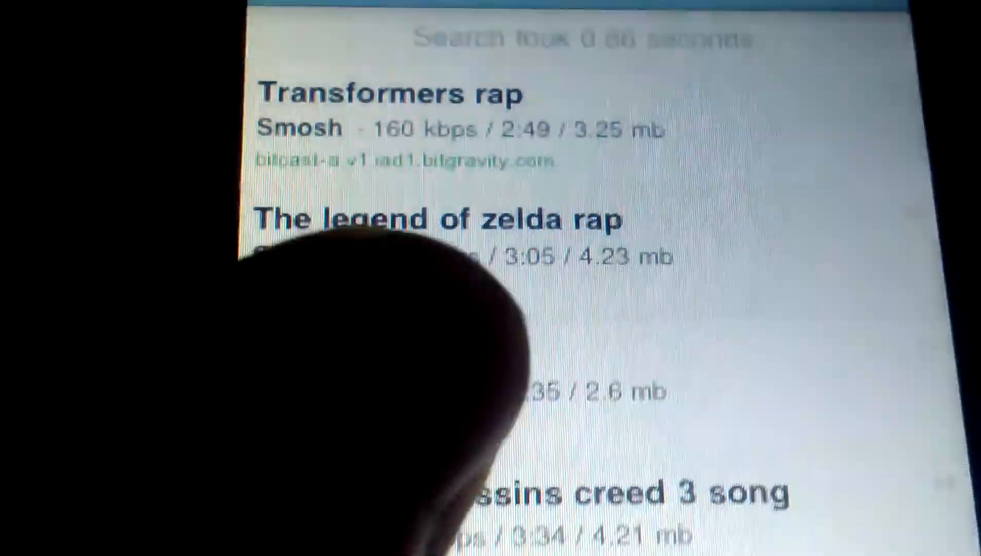
Switch from the downloads to the iPod app's Albums list showing Assassin's Creed 3 and LMFAO.
scroll(down, 3)
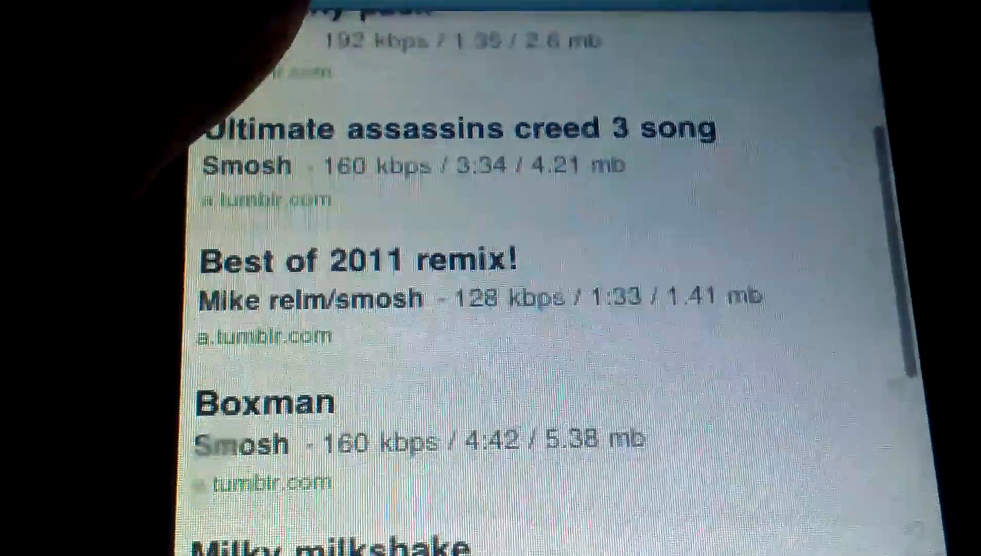
scroll(down, 3)
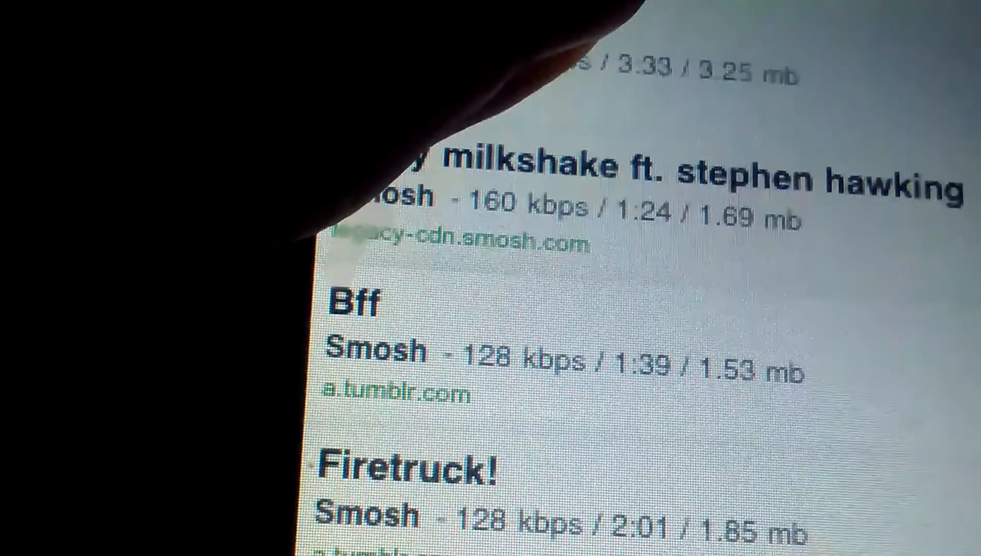
scroll(down, 3)
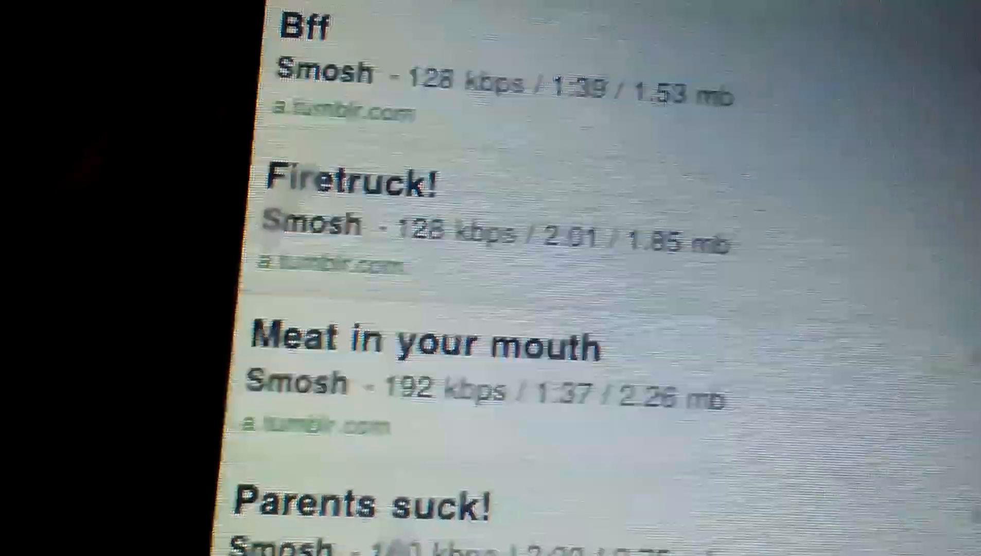
scroll(up, 3)
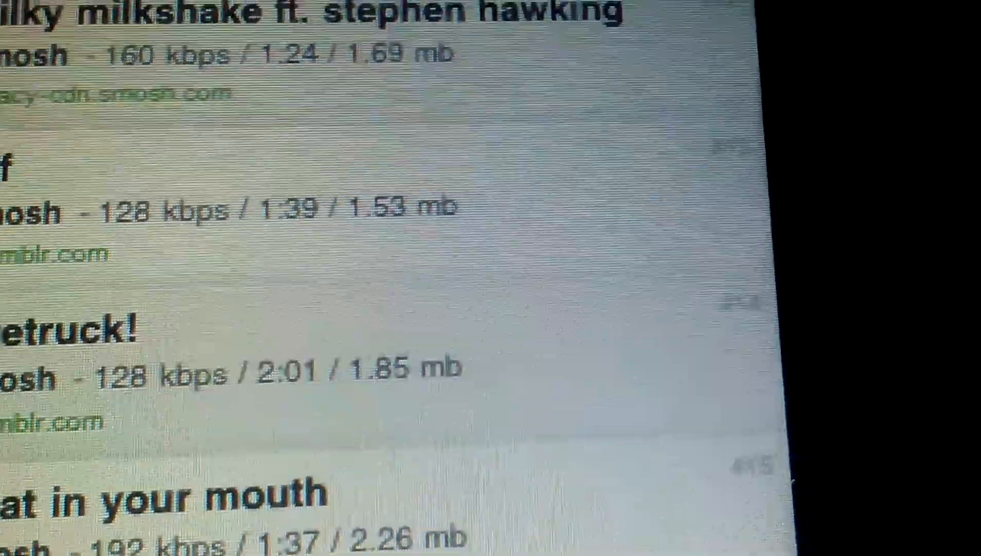
click(250, 370)
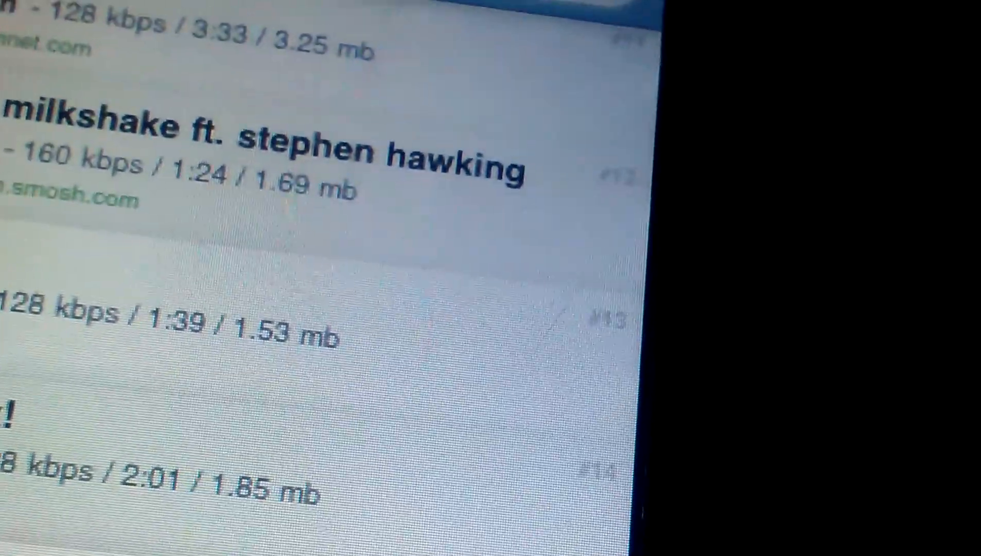
scroll(down, 3)
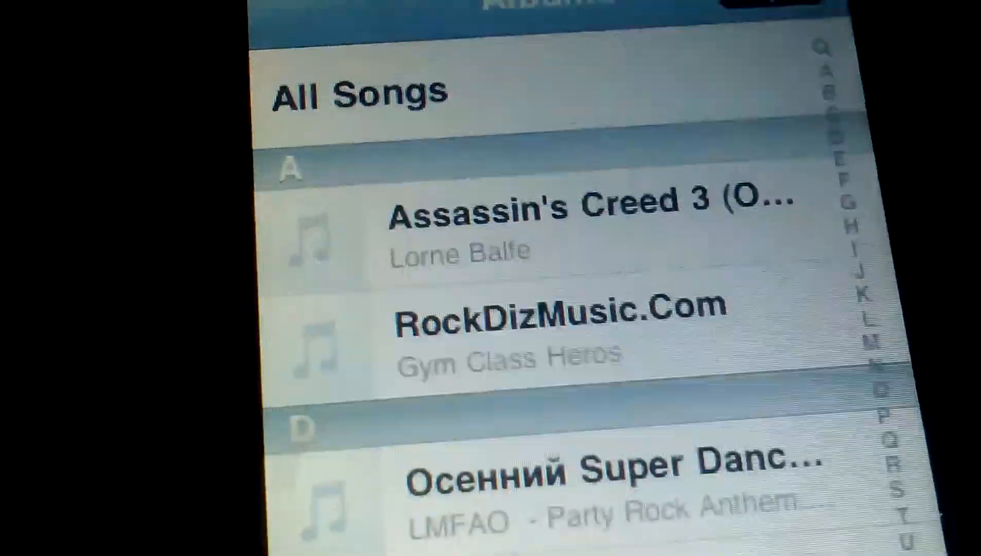
Scroll the Albums list to the Smosh albums, then bring up the full Songs list.
scroll(down, 3)
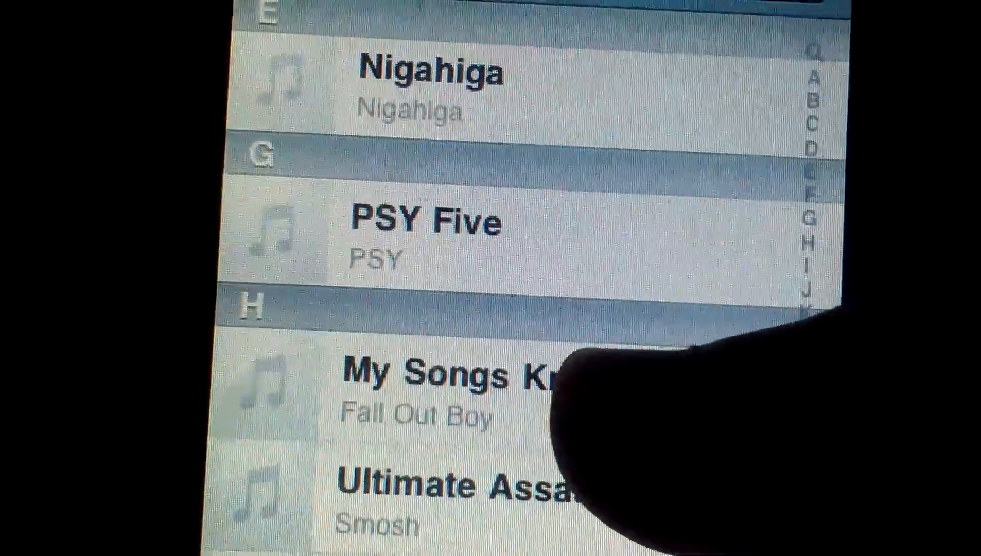
scroll(up, 3)
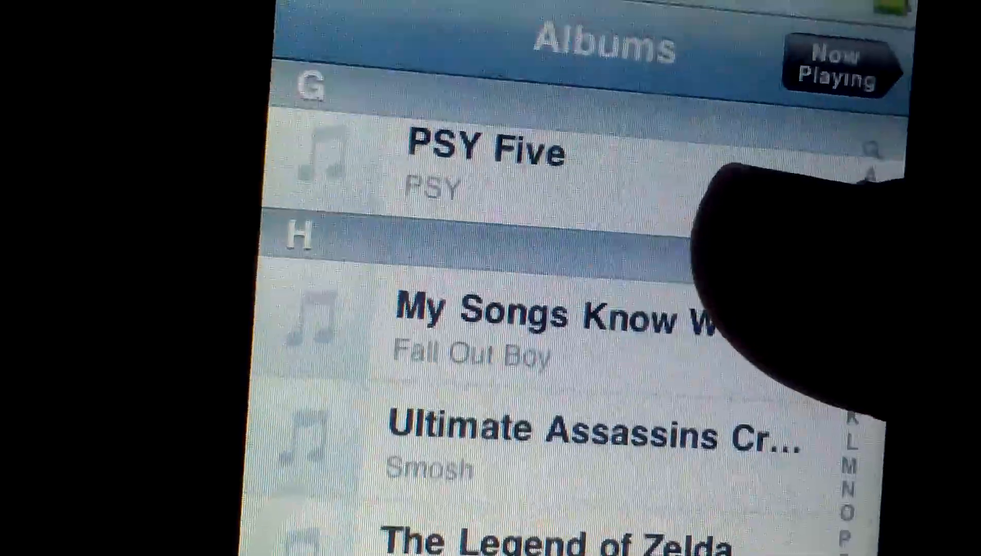
scroll(up, 3)
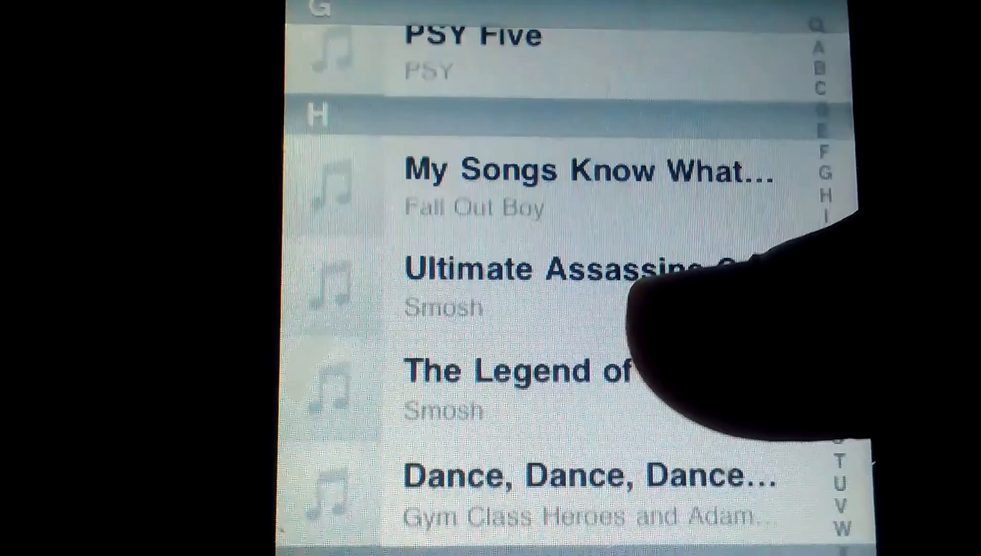
scroll(down, 3)
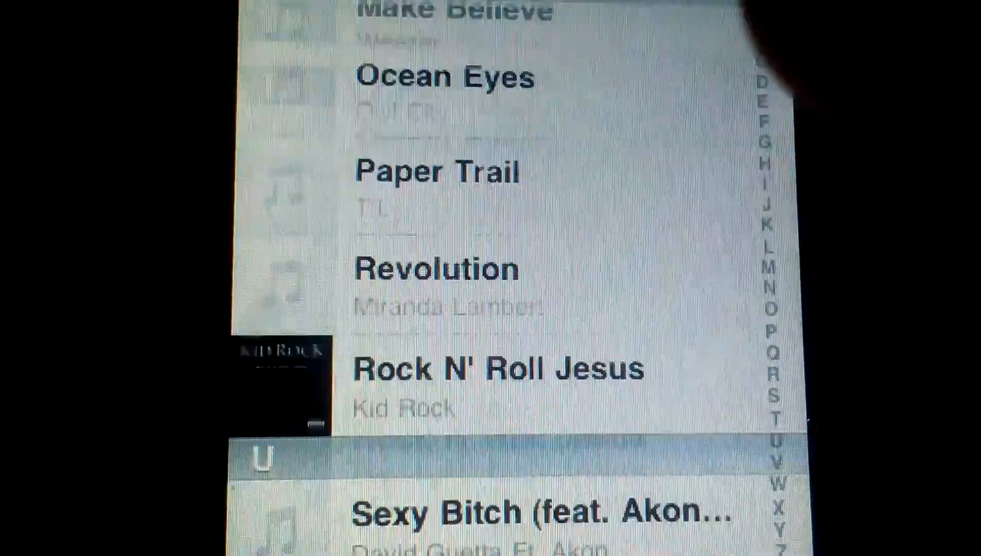
scroll(down, 3)
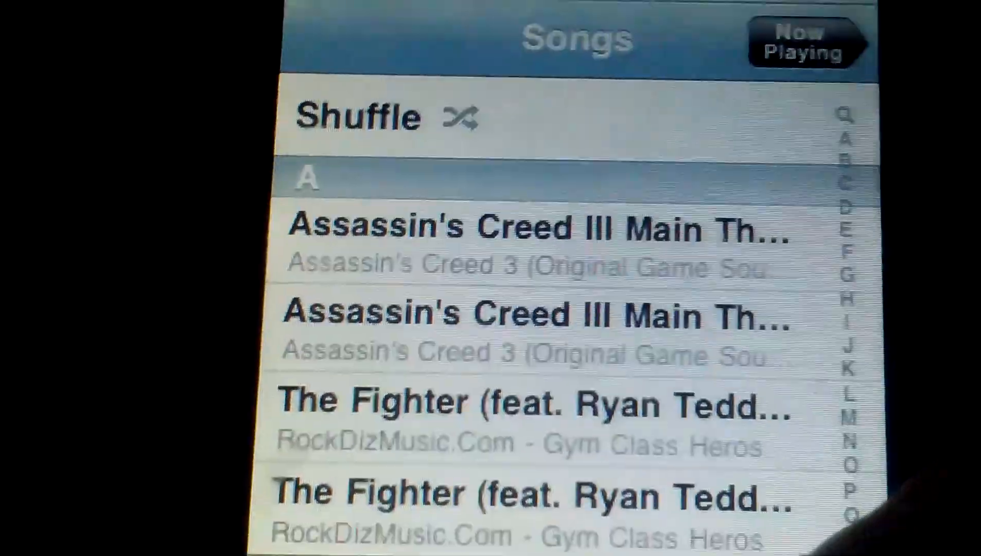
scroll(down, 3)
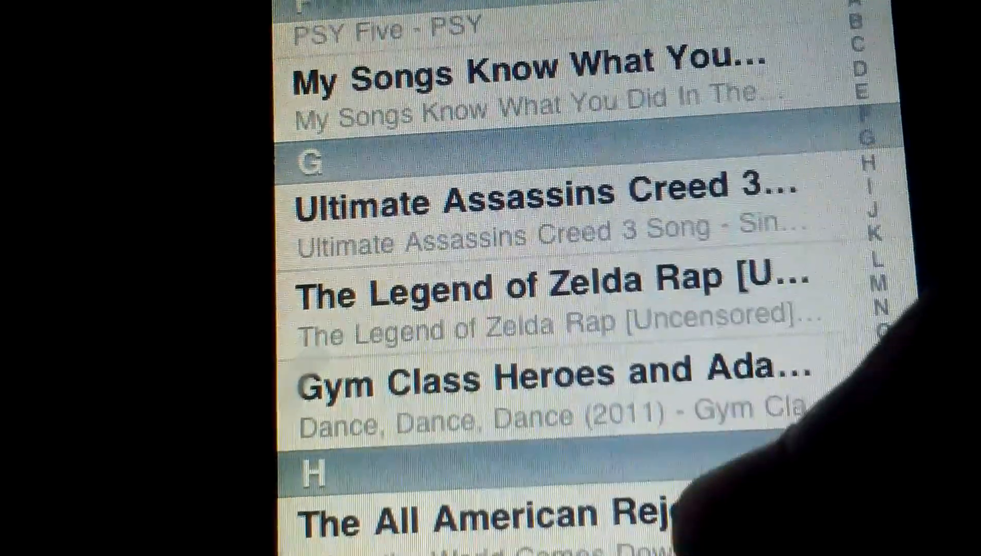
scroll(up, 3)
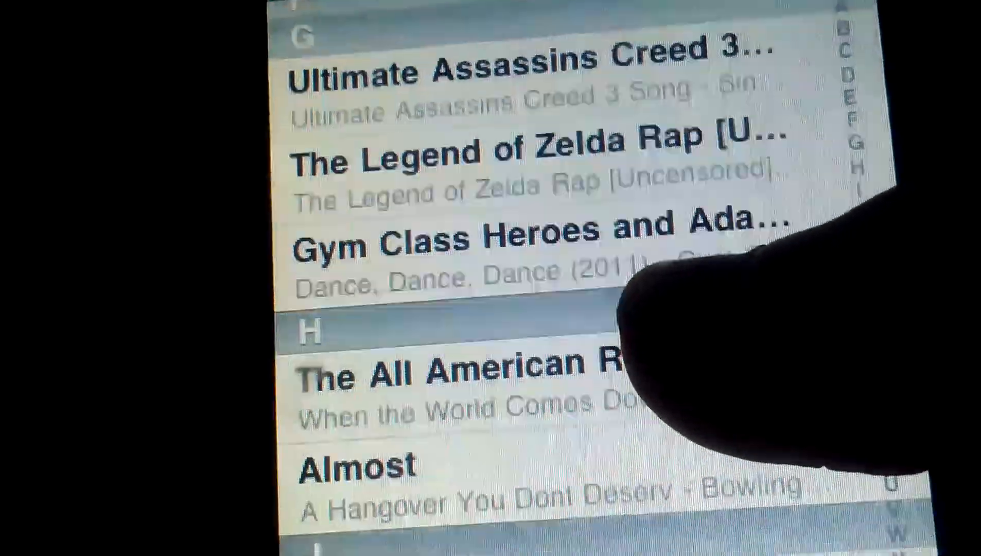